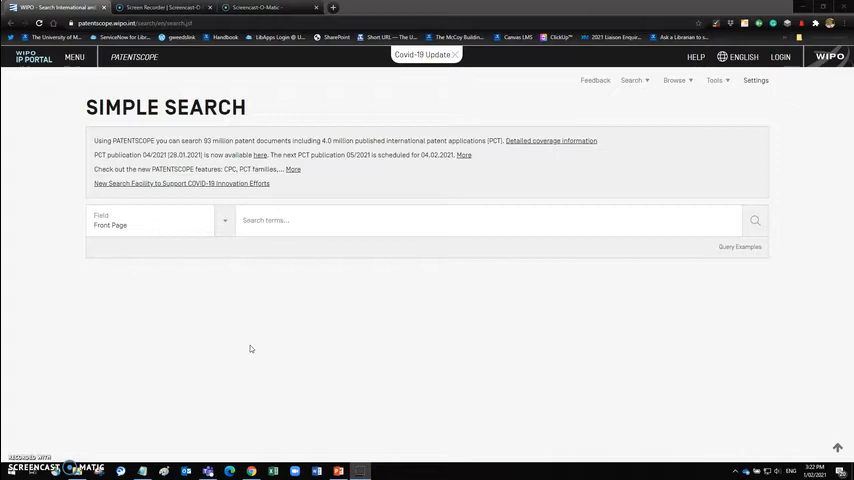
Search Any Field for 'KeepCup', returning 14 results
click(160, 220)
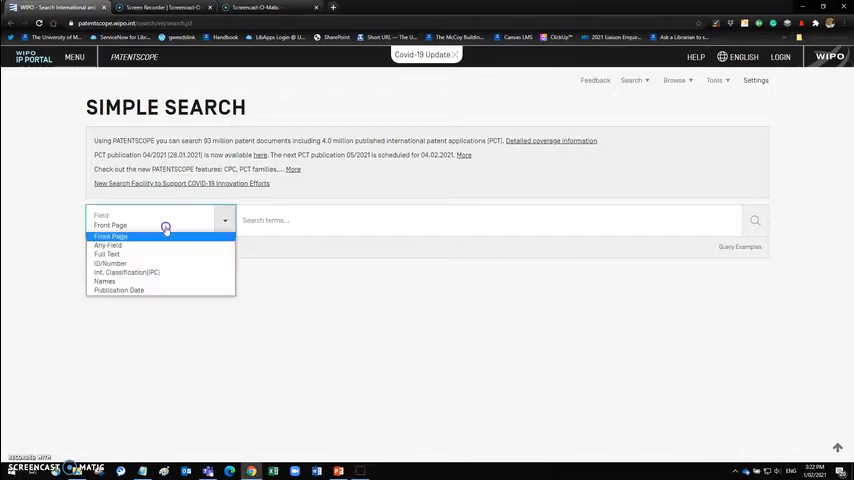
click(107, 245)
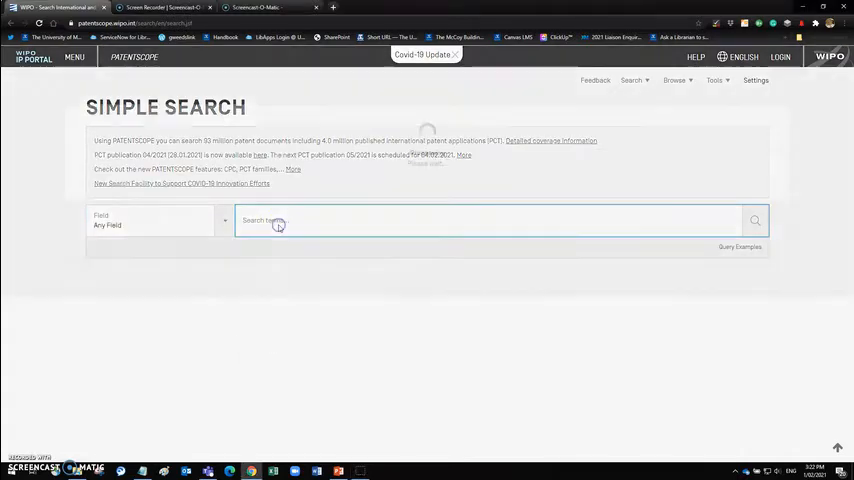
text(Keepi)
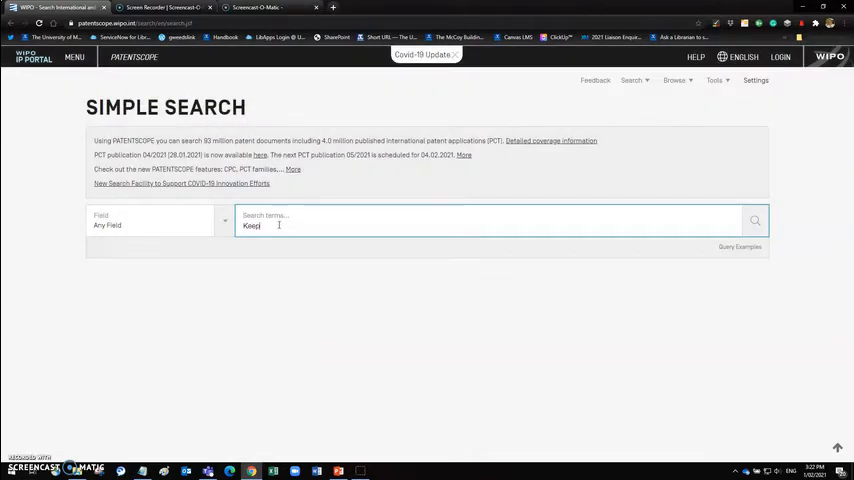
text(Cup)
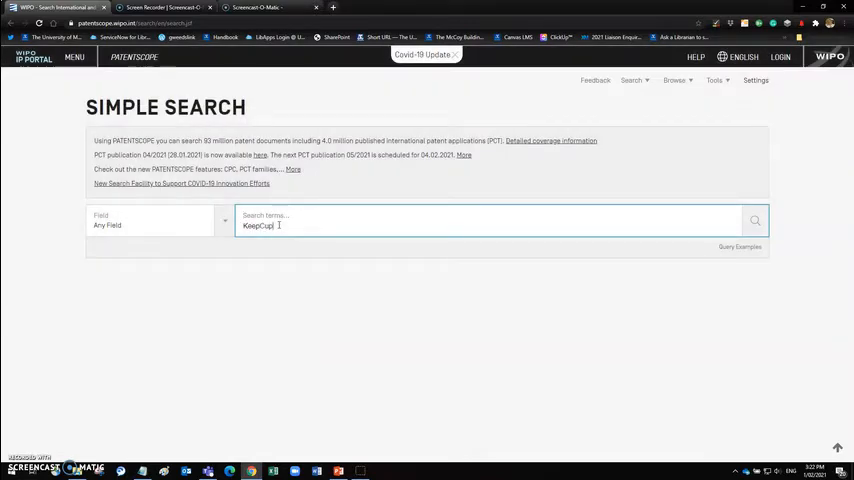
click(754, 220)
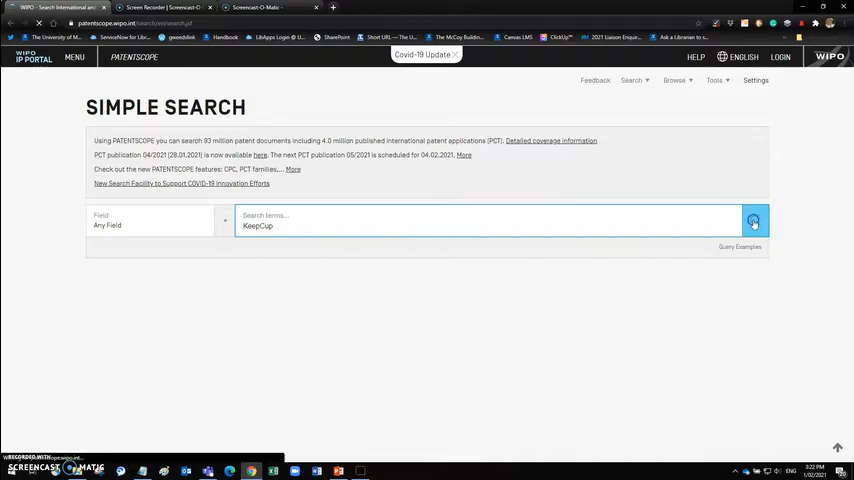
click(753, 221)
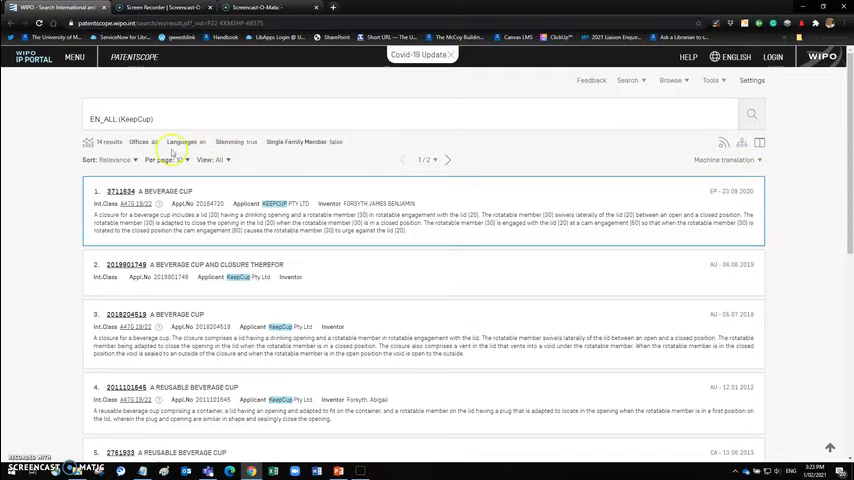
Sort the KeepCup results by Pub Date Desc instead of Relevance
click(110, 160)
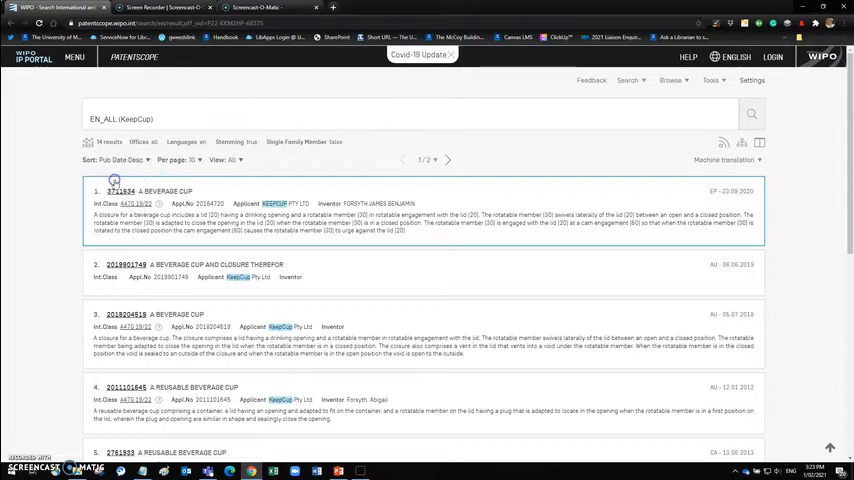
click(119, 191)
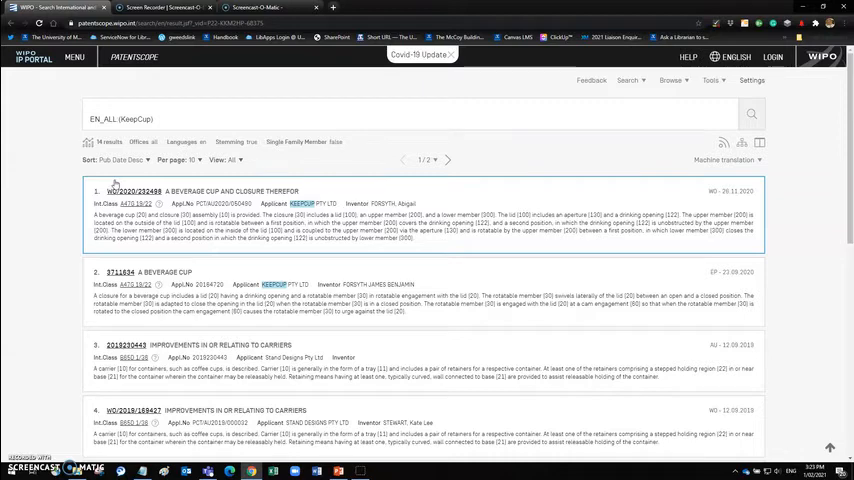
mouse_move(265, 184)
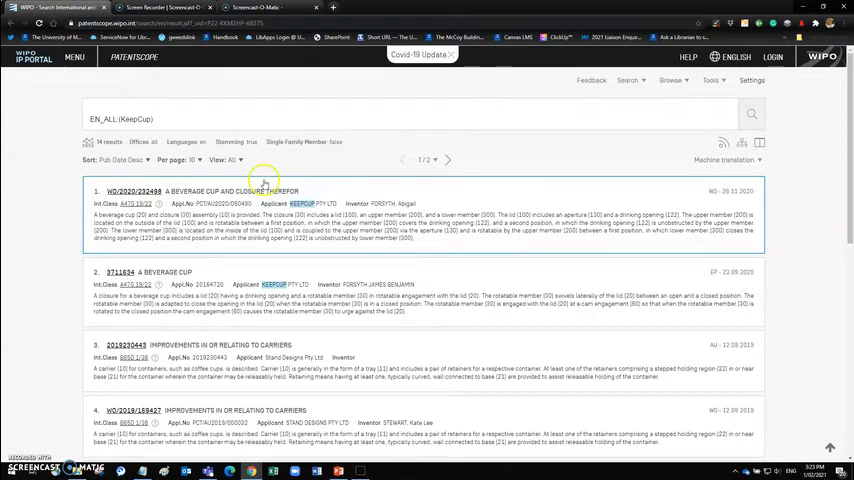
mouse_move(707, 203)
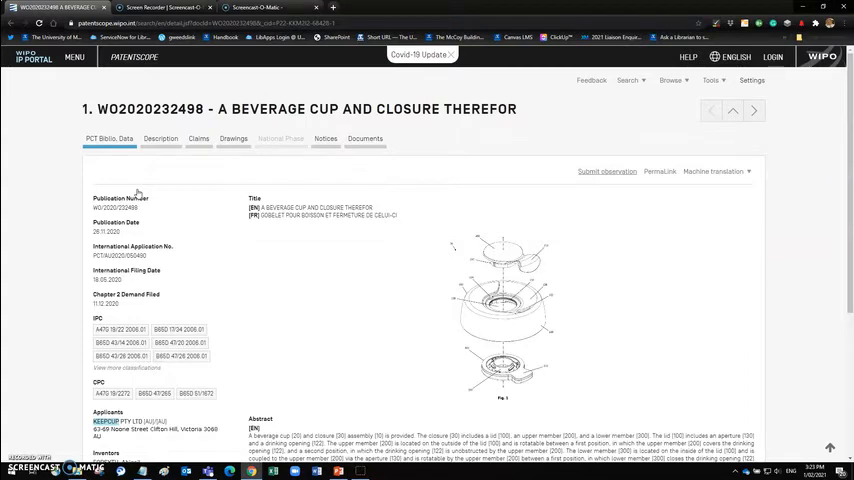
mouse_move(349, 290)
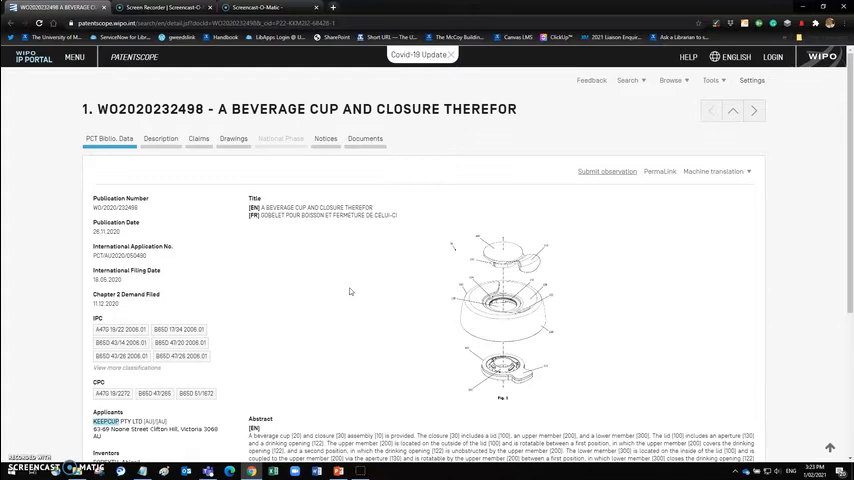
mouse_move(318, 308)
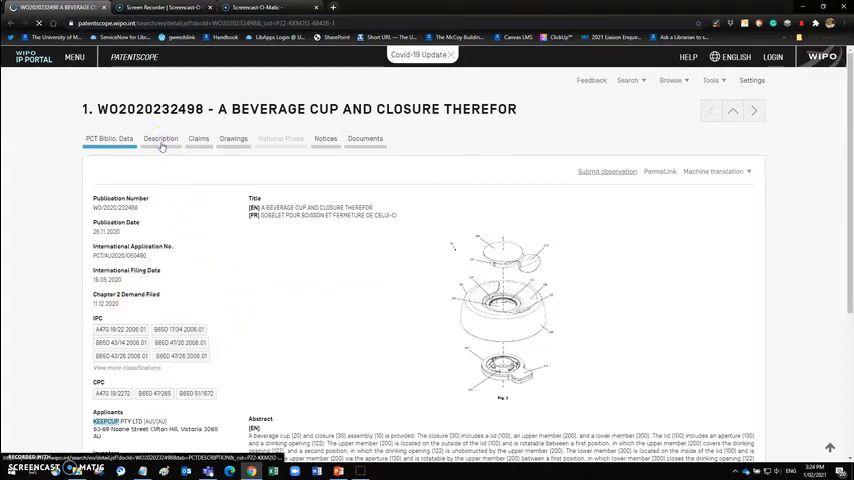
click(160, 138)
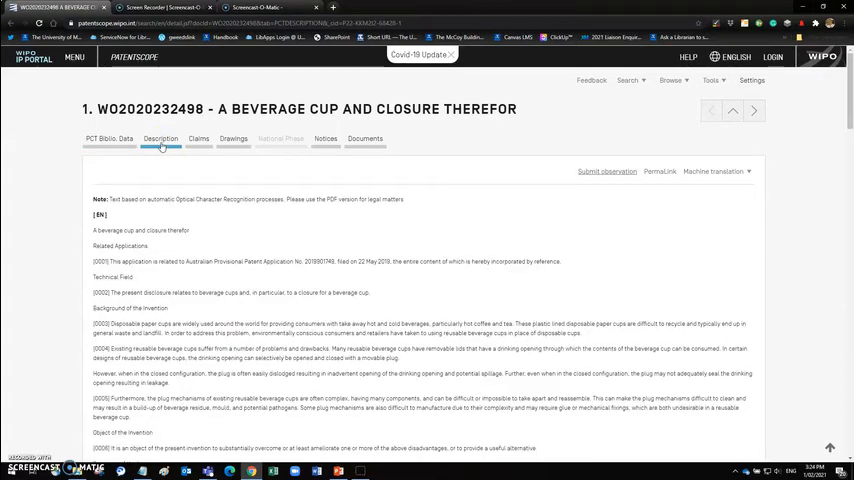
mouse_move(157, 163)
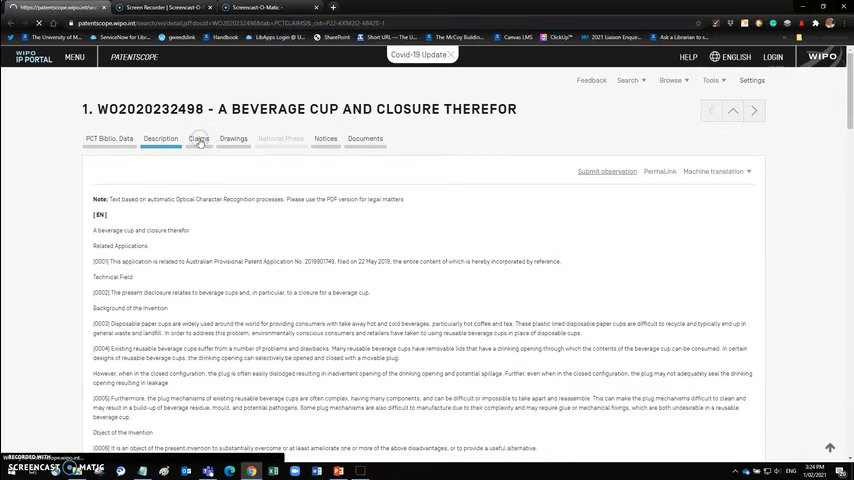
click(198, 140)
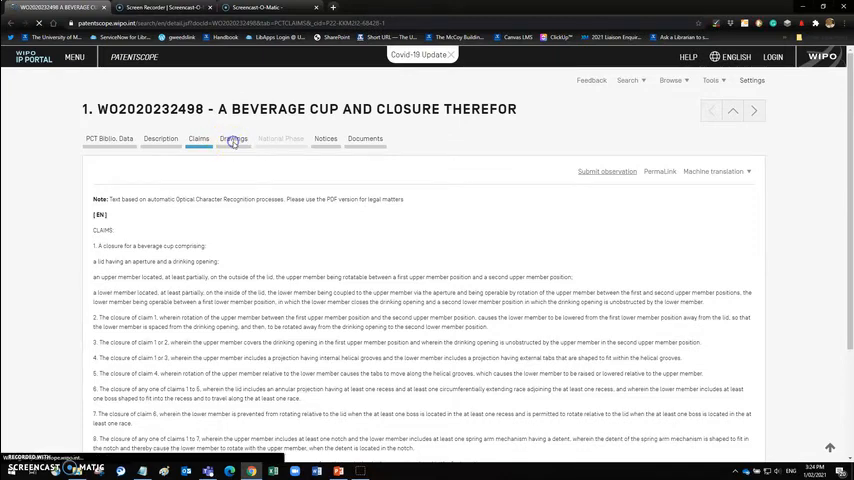
click(237, 138)
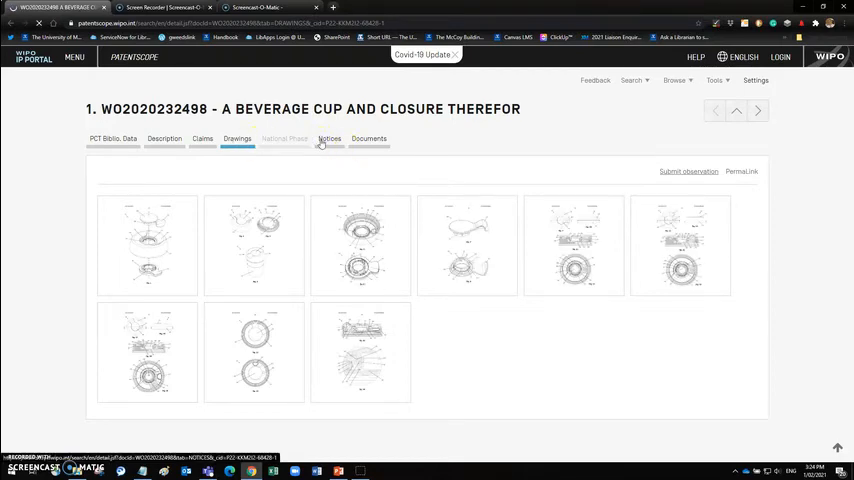
Check the notices, then return to a blank Simple Search page
click(329, 138)
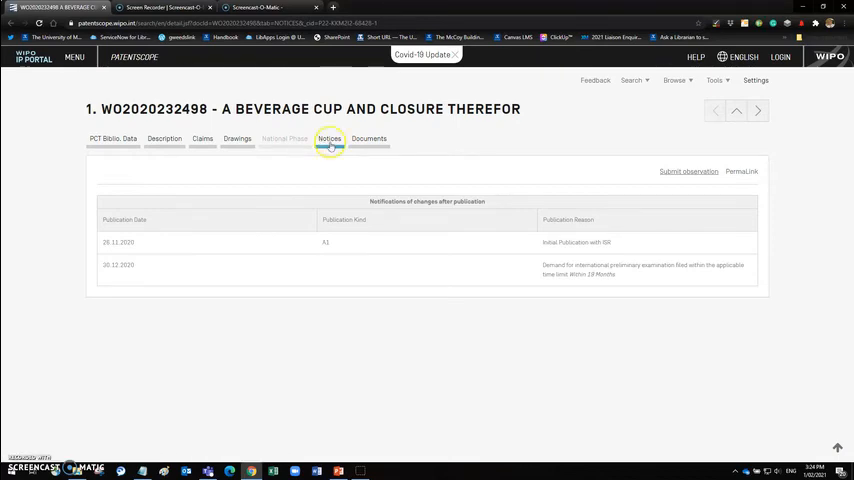
click(365, 138)
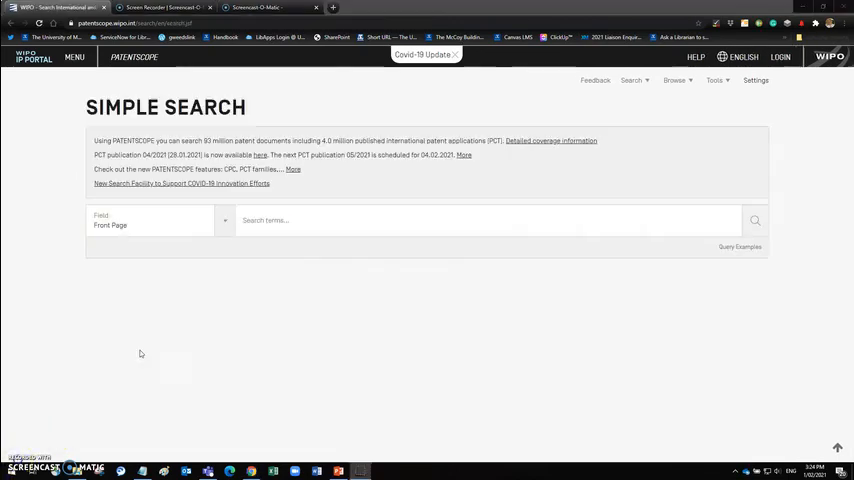
Set the Simple Search field to Int. Classification (IPC)
click(490, 220)
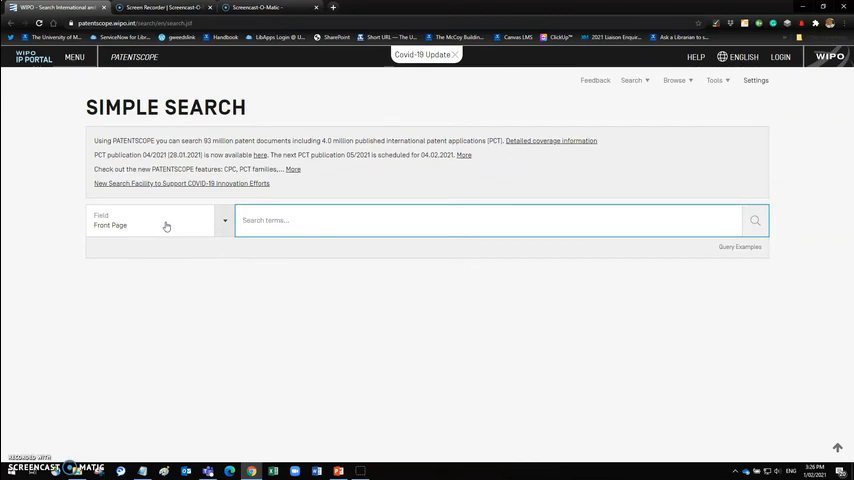
click(160, 220)
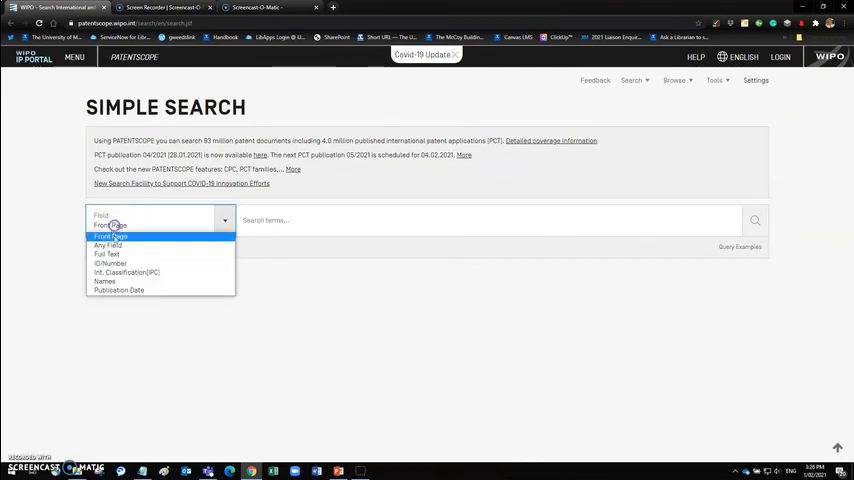
click(126, 272)
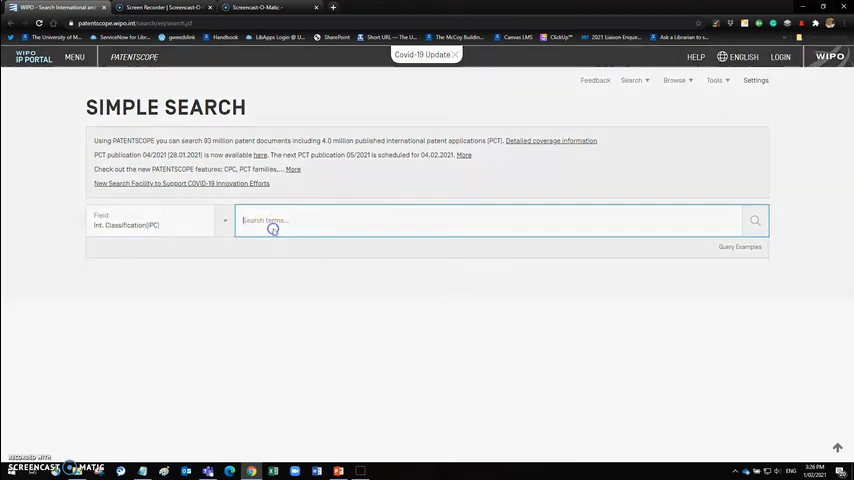